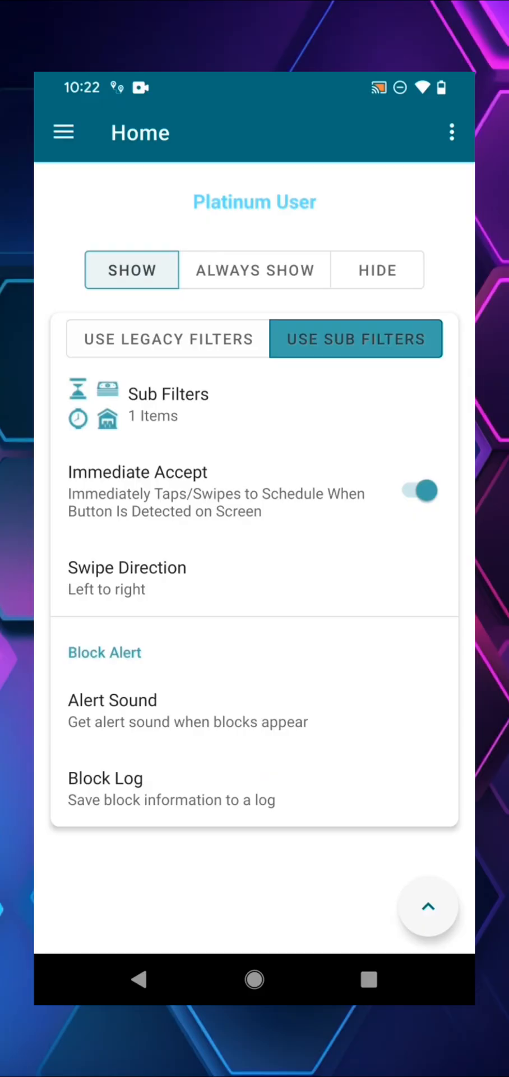
- Set the sub filter station codes to UOR1, UOR2, C100, C088, C304 and C107
{"action": "left_click", "coordinate": [169, 406]}
{"action": "type", "text": "UOR1, UOR2,C100,C088,C304"}
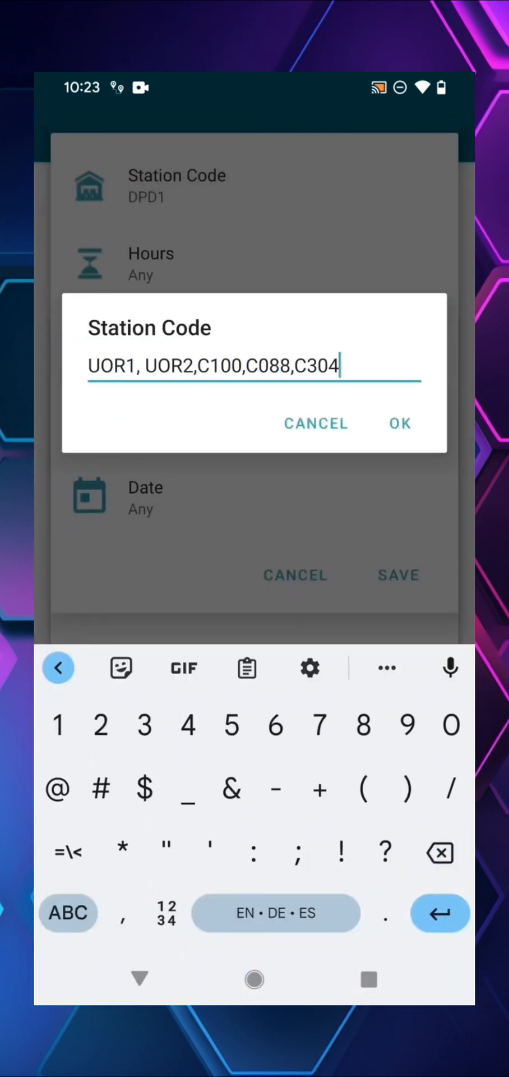
{"action": "left_click", "coordinate": [399, 423]}
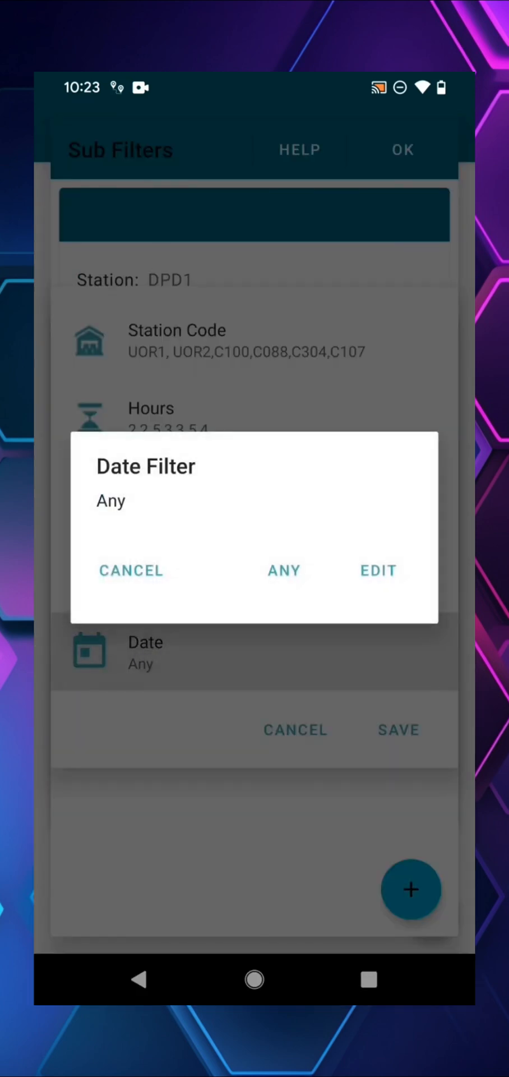
- Edit the date filter to a range beginning May 20 and confirm it
{"action": "left_click", "coordinate": [379, 570]}
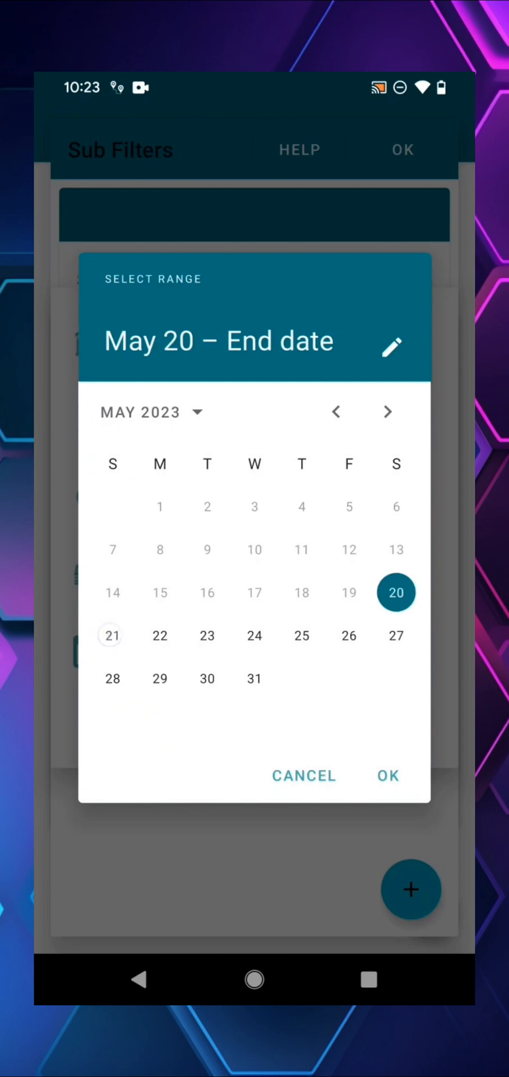
{"action": "left_click", "coordinate": [387, 776]}
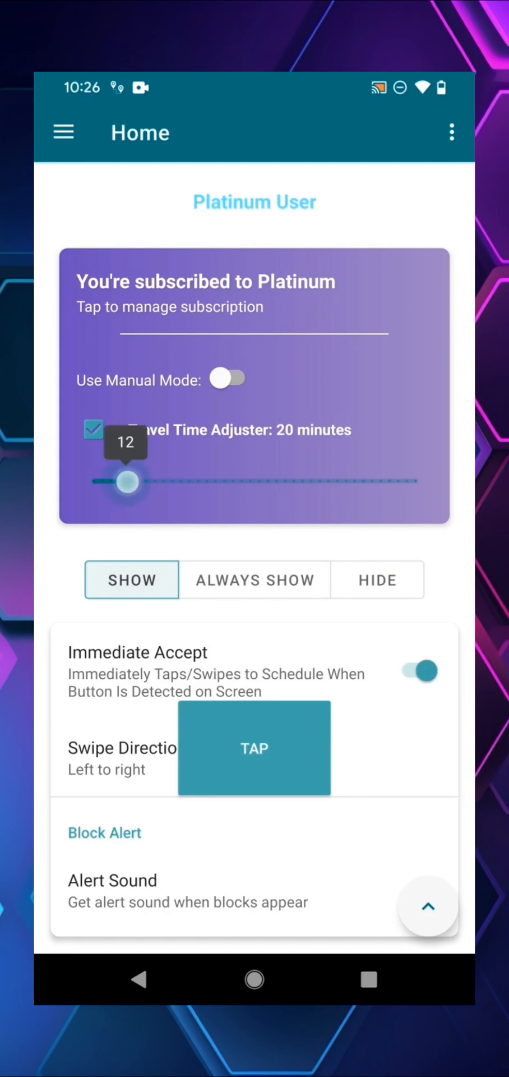
- Drag the Platinum travel time adjuster from 20 down to 9 minutes
{"action": "left_click_drag", "start_coordinate": [126, 482], "coordinate": [112, 481]}
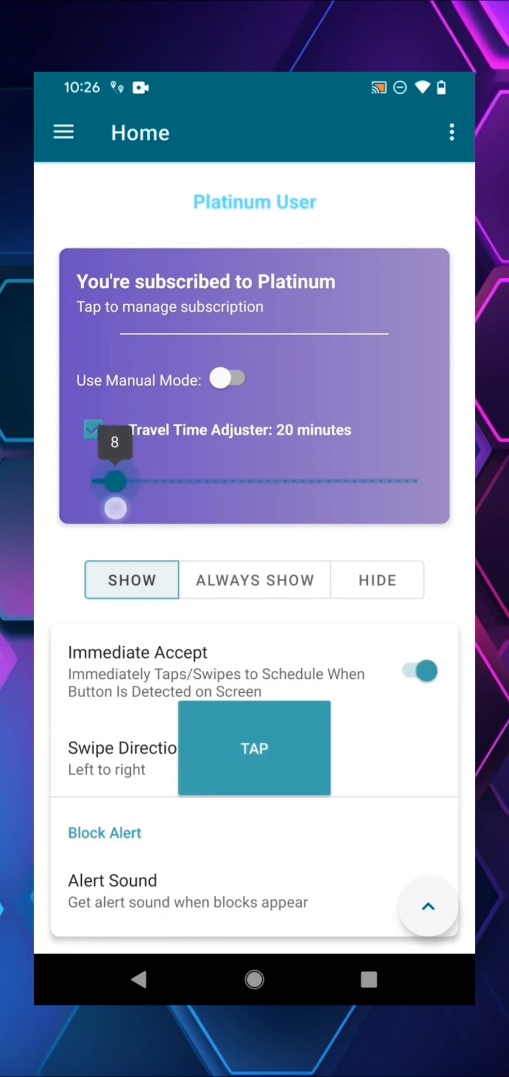
{"action": "left_click_drag", "start_coordinate": [113, 481], "coordinate": [118, 482]}
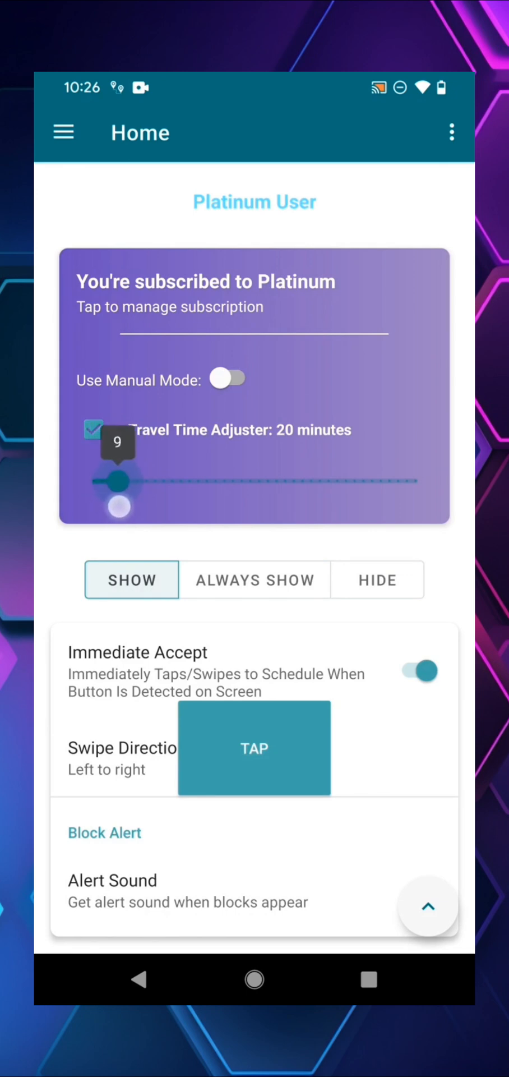
{"action": "left_click_drag", "start_coordinate": [119, 499], "coordinate": [119, 482]}
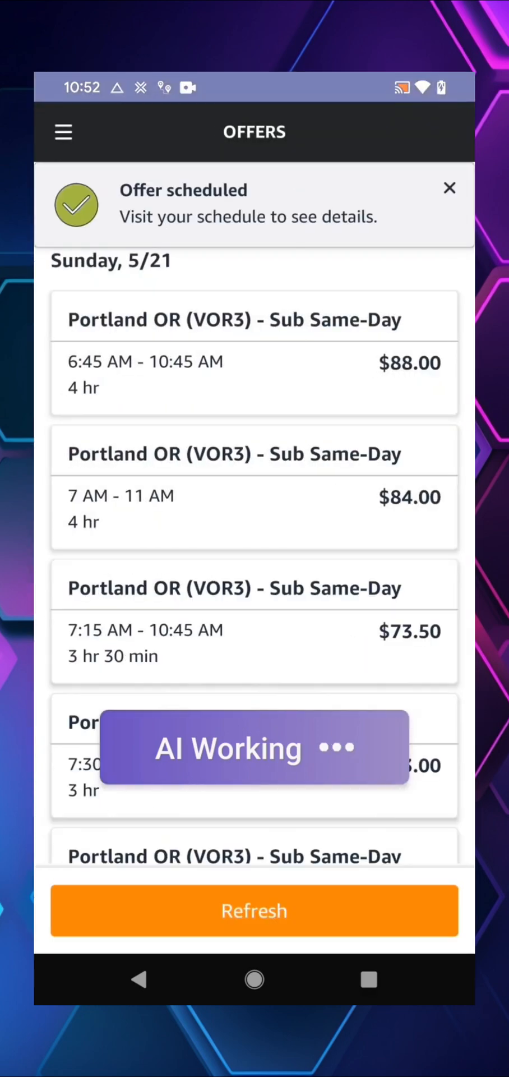
- Refresh the Sunday 5/21 offers list after the AI tapper schedules a block
{"action": "left_click", "coordinate": [255, 910]}
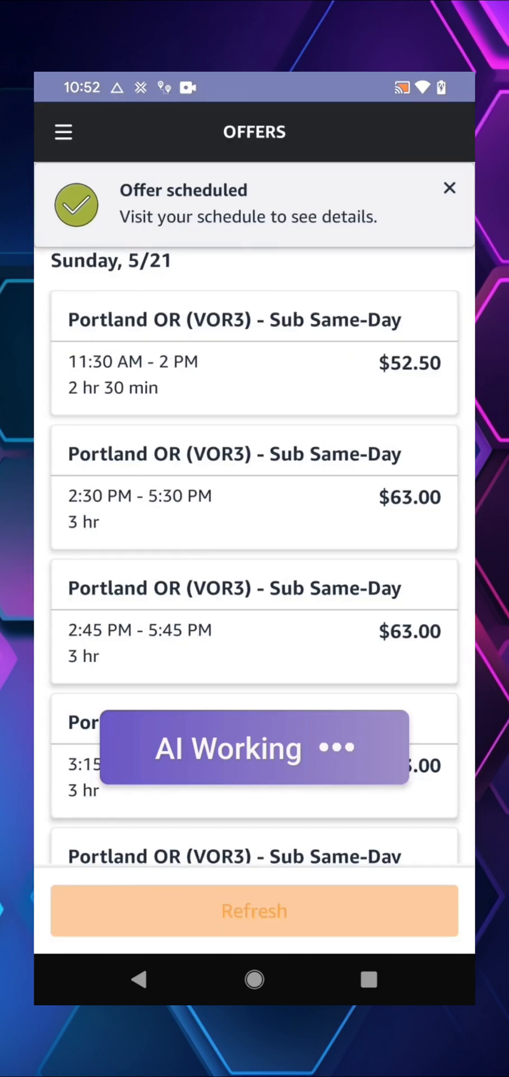